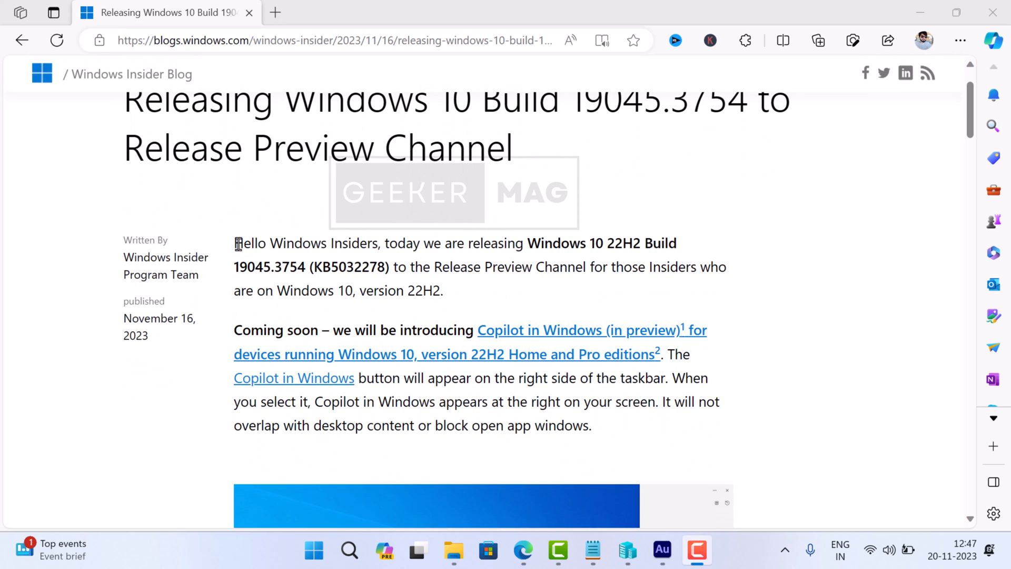
Highlight the opening paragraph announcing Windows 10 Build 19045.3754 (KB5032278).
drag(236, 243, 443, 291)
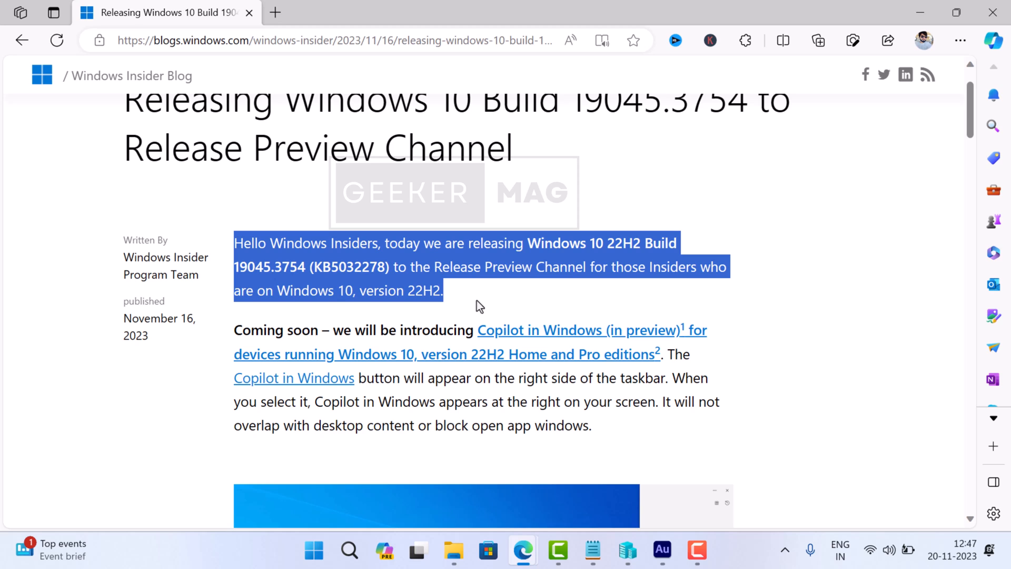
Scroll the blog post past the Copilot section to the improvements list.
scroll(down, 3)
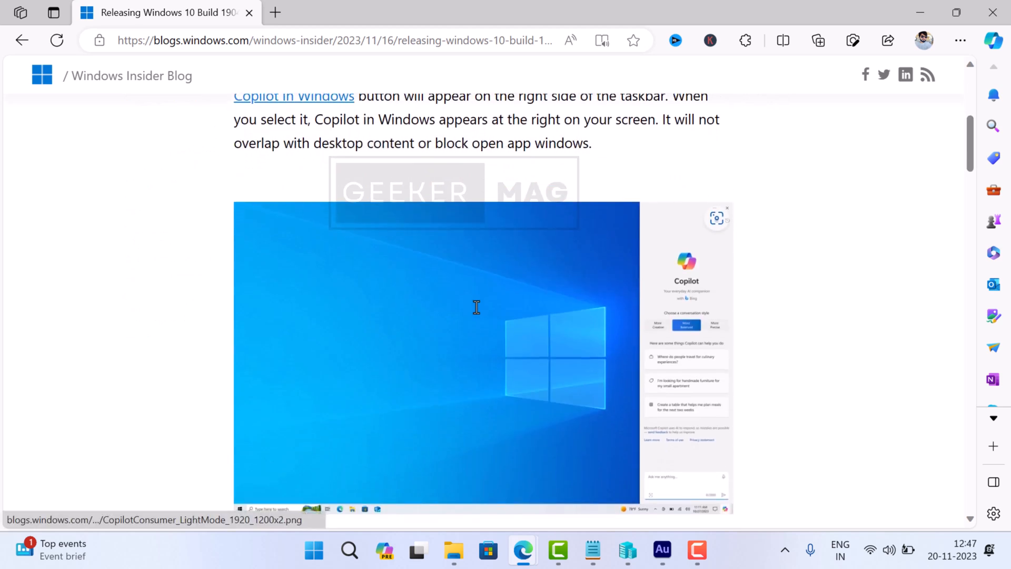
scroll(down, 3)
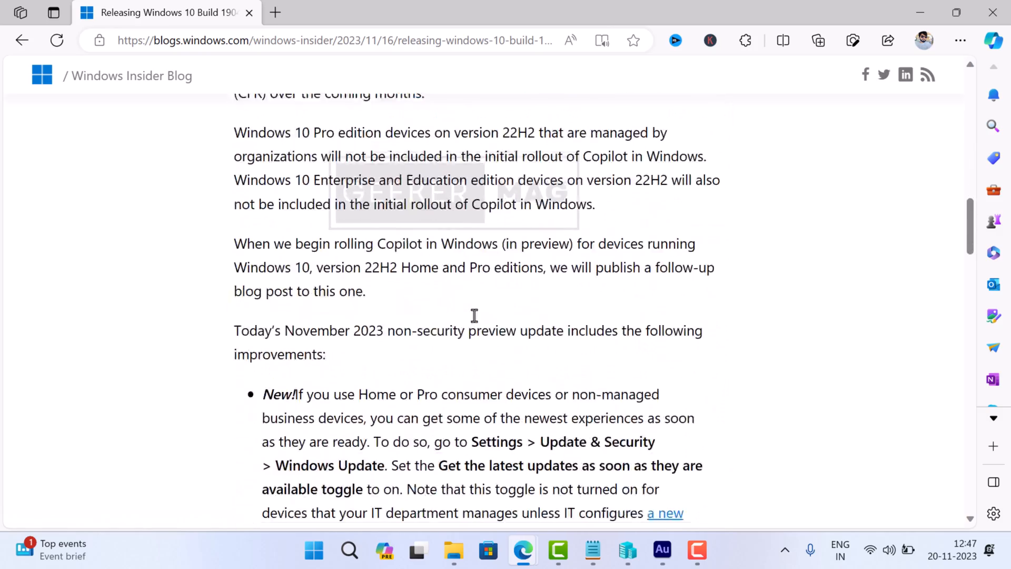
scroll(down, 3)
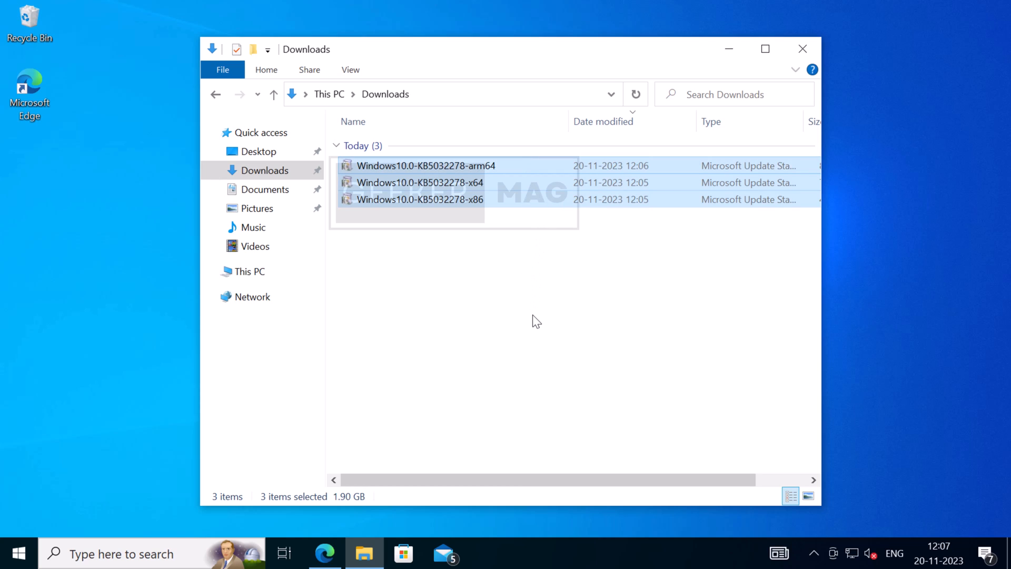
mouse_move(528, 359)
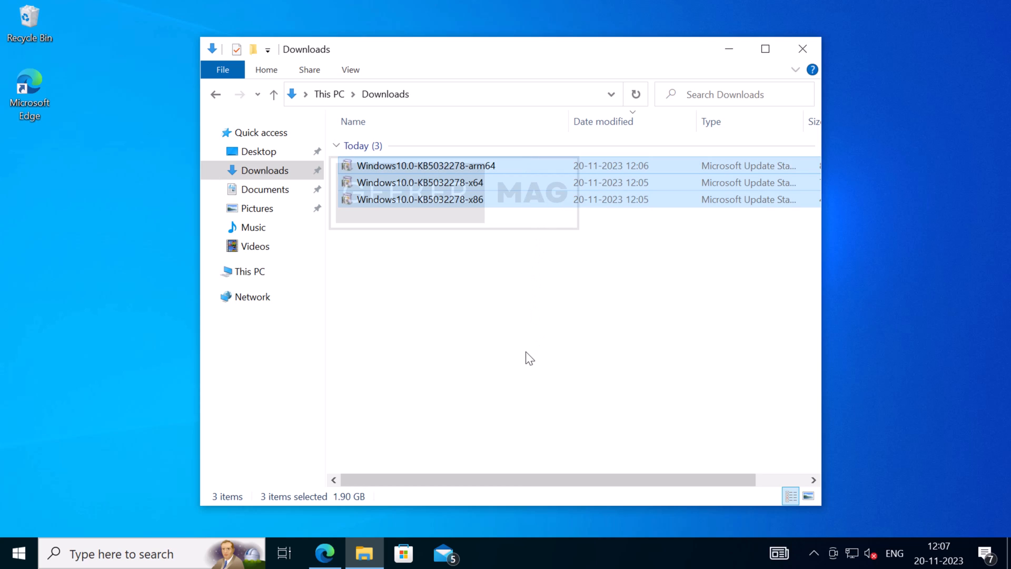
mouse_move(537, 321)
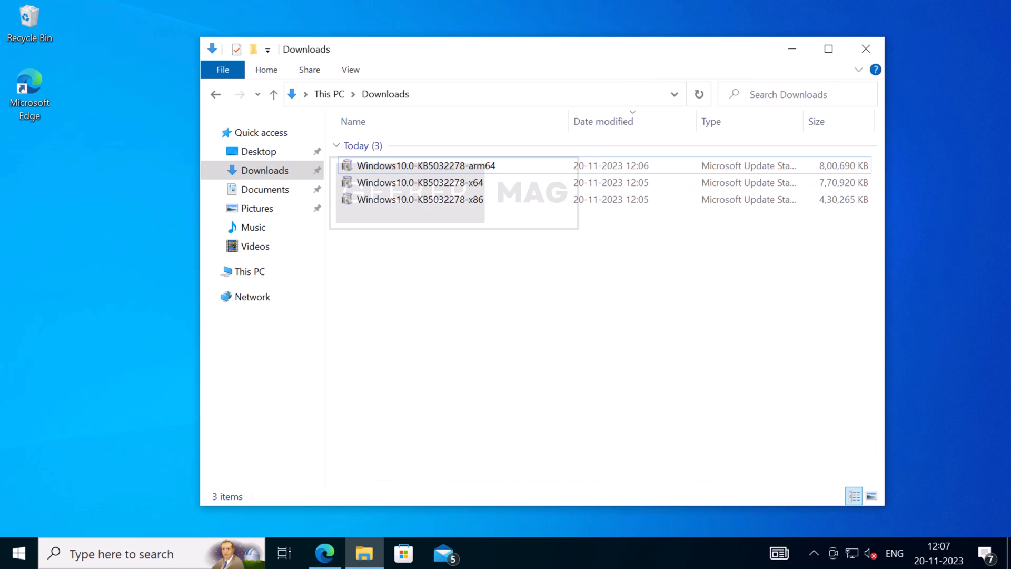
Compare the arm64, x64 and x86 .msu packages, ending on Windows10.0-KB5032278-x64.
click(426, 166)
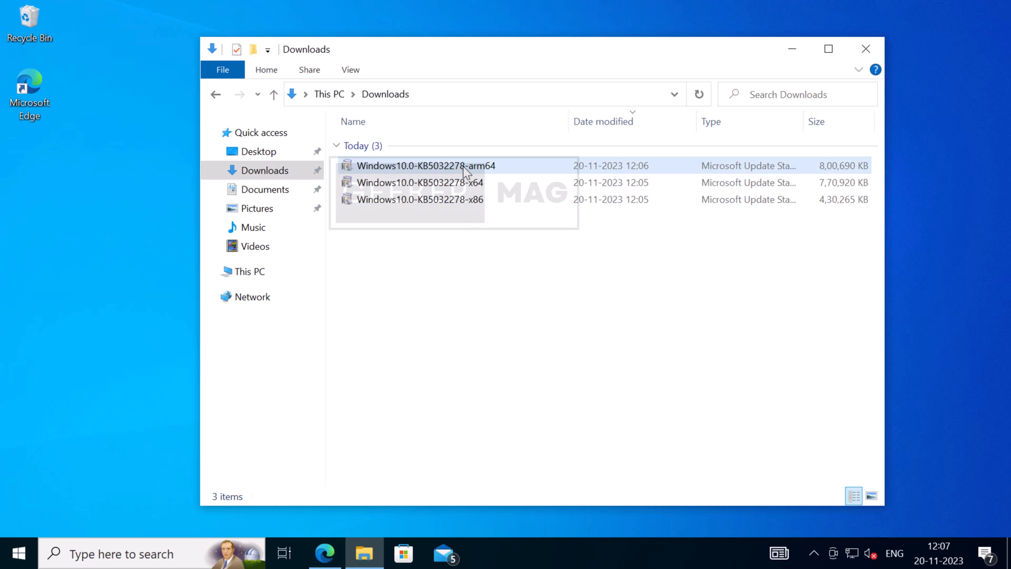
click(419, 181)
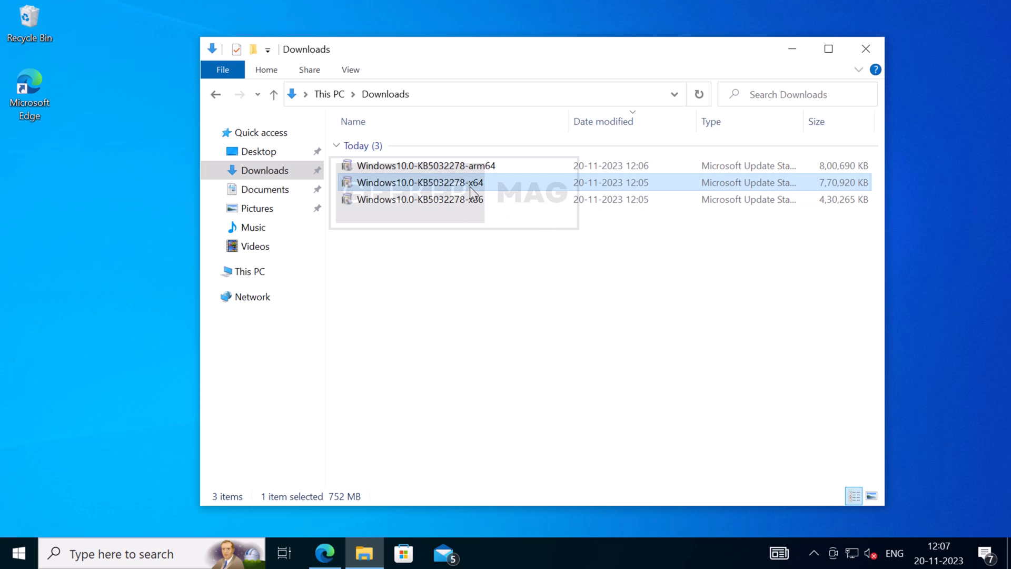
click(419, 199)
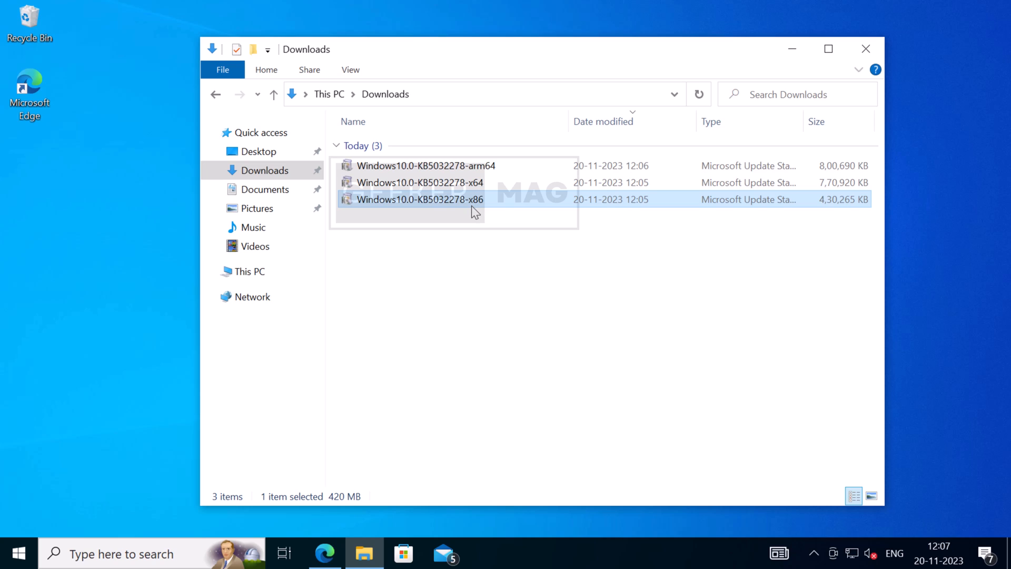
click(426, 164)
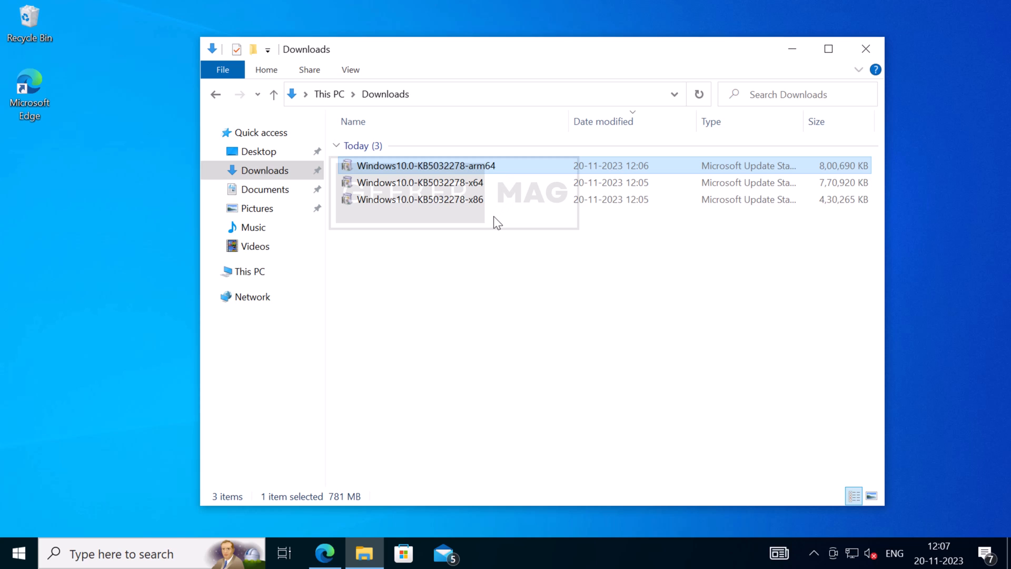
click(421, 183)
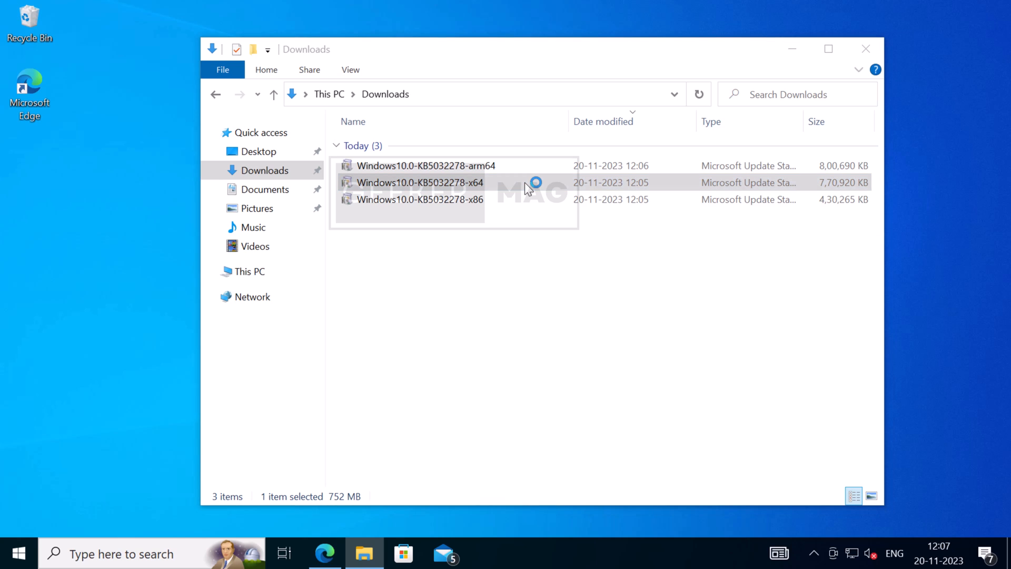
Launch the x64 KB5032278 .msu package in the standalone installer.
double_click(420, 182)
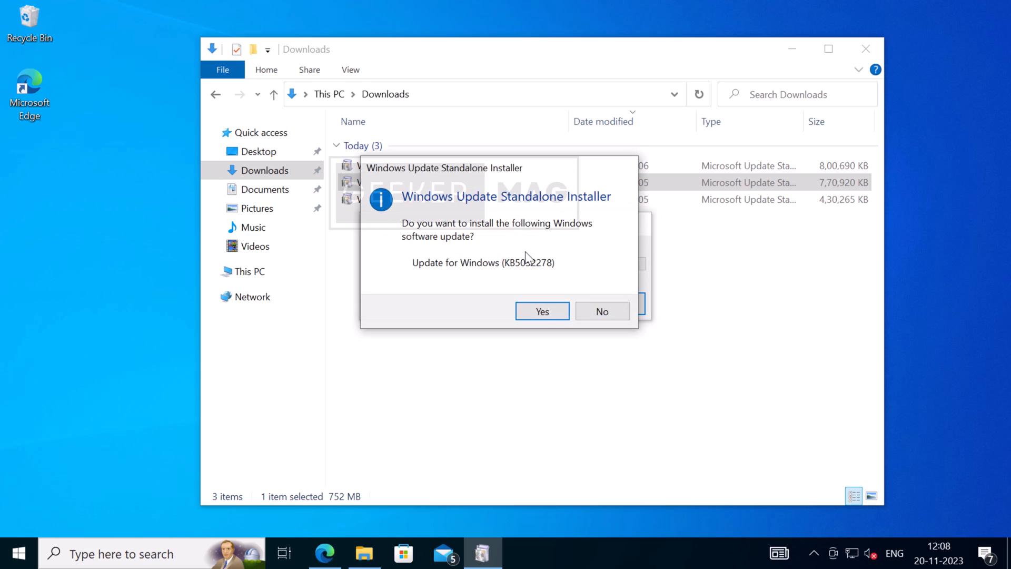
Confirm installing Update for Windows (KB5032278) and let the installation proceed.
click(542, 310)
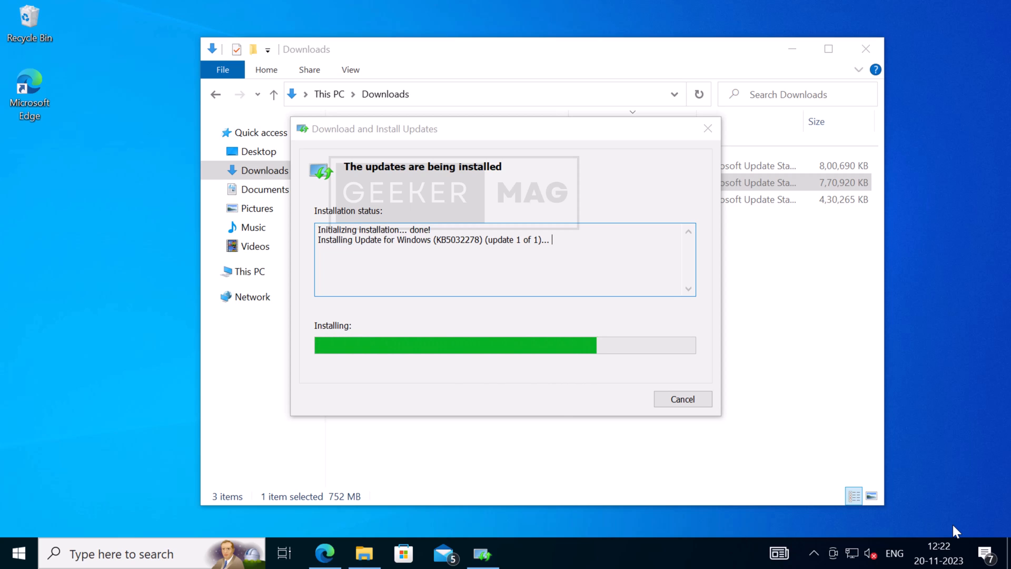
mouse_move(964, 504)
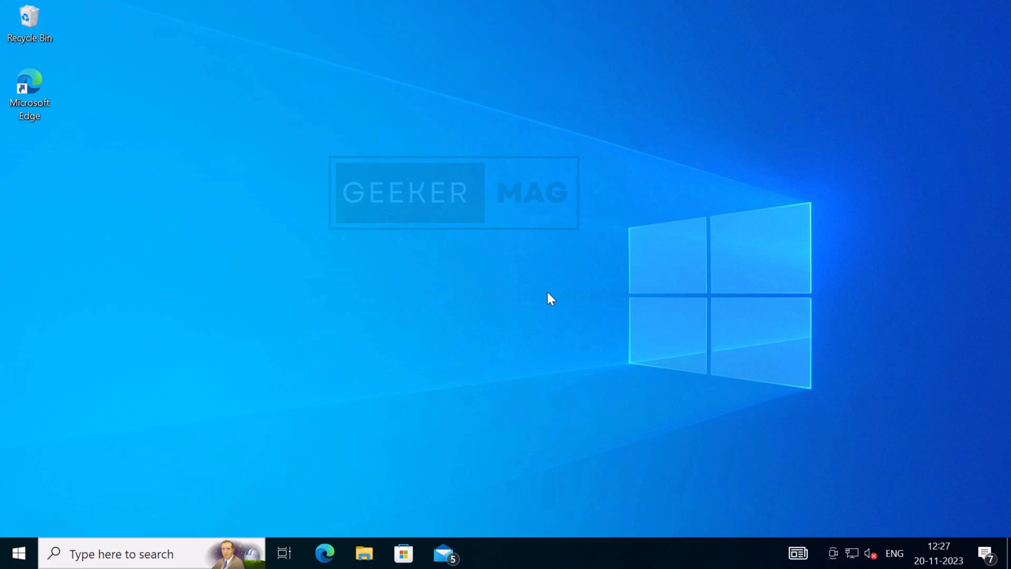
Search the taskbar for 'winver' to check the Windows build.
click(123, 553)
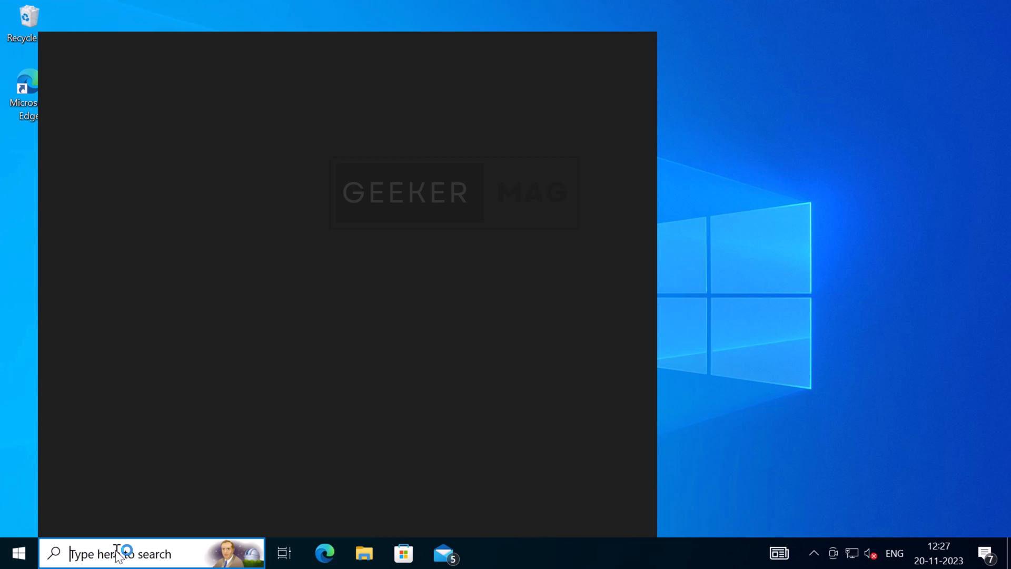
text(winver)
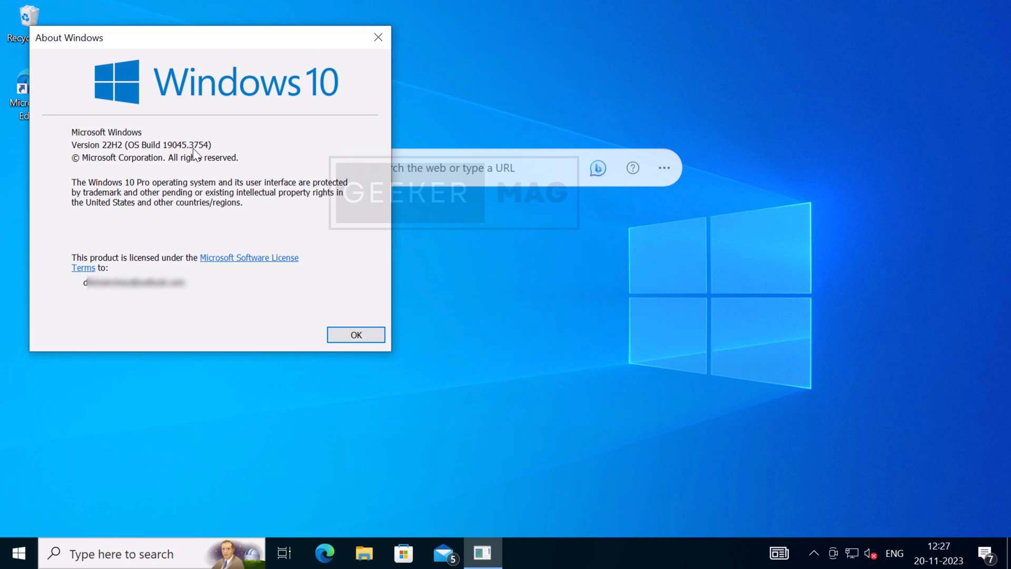
mouse_move(474, 205)
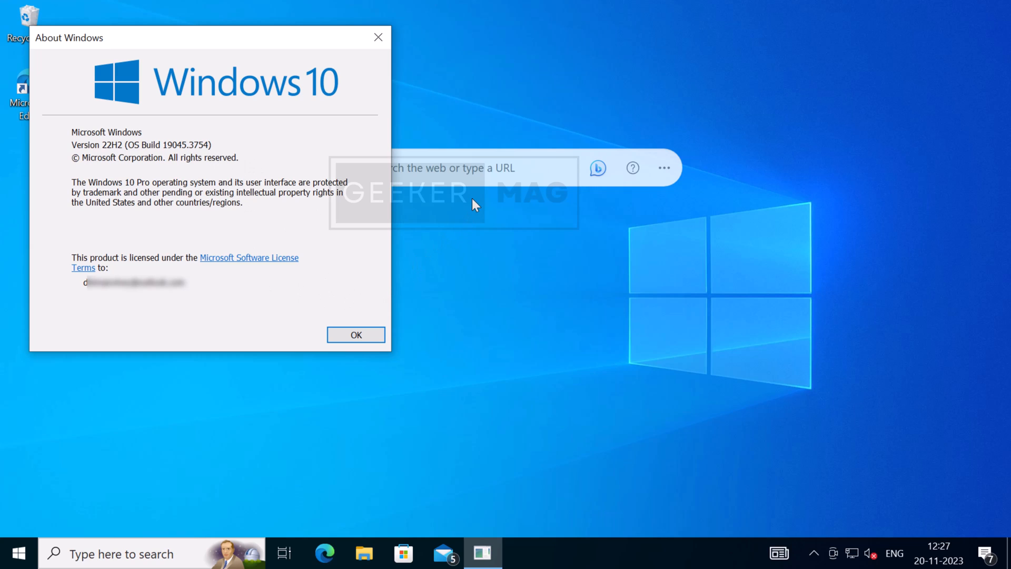